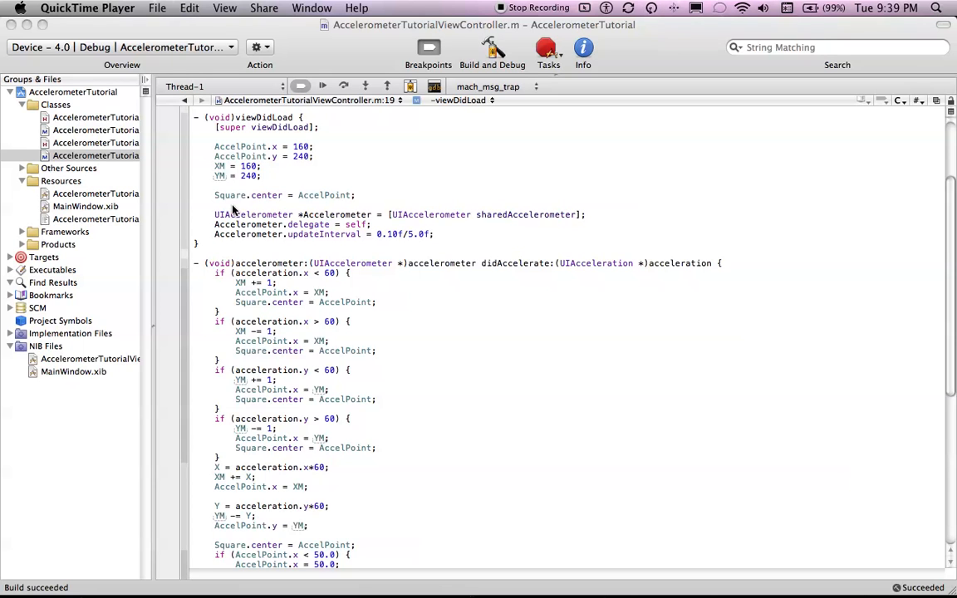
- Open AccelerometerTutorialViewController.h from the Classes group to view its declarations
{"action": "left_click", "coordinate": [283, 249]}
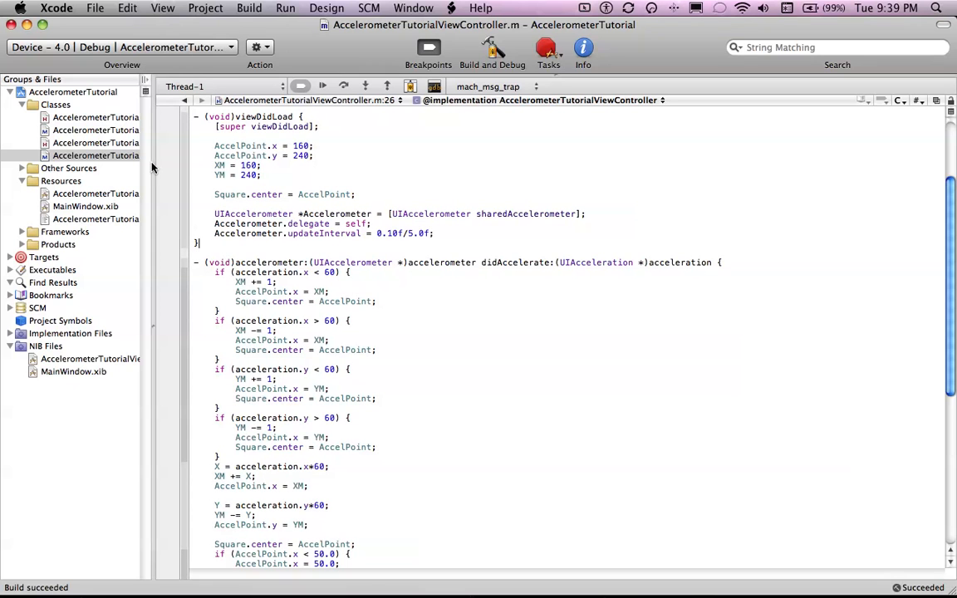
{"action": "left_click", "coordinate": [96, 142]}
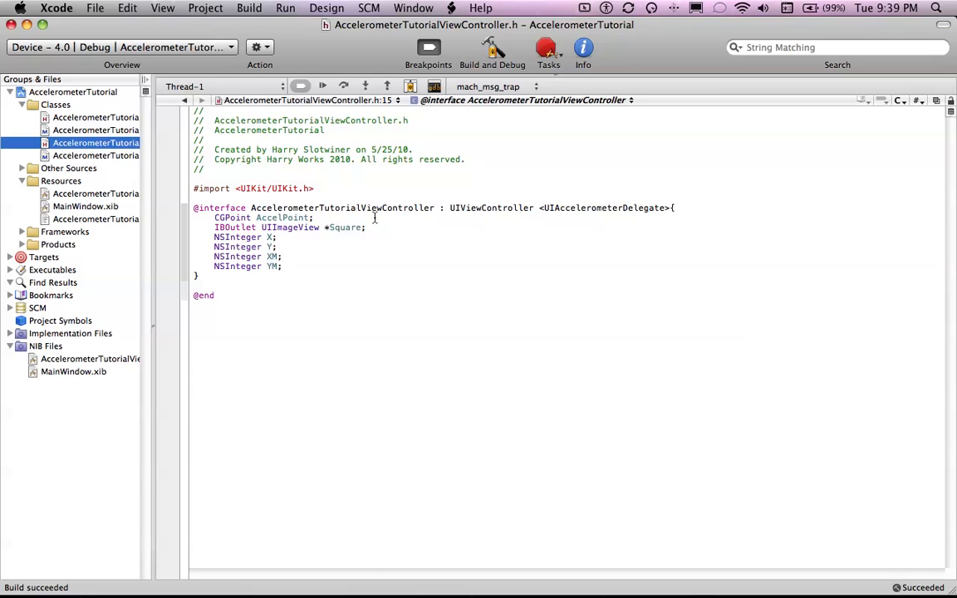
- Review AccelPoint, Square, X, Y, XM, YM, then reopen AccelerometerTutorialViewController.m
{"action": "double_click", "coordinate": [601, 207]}
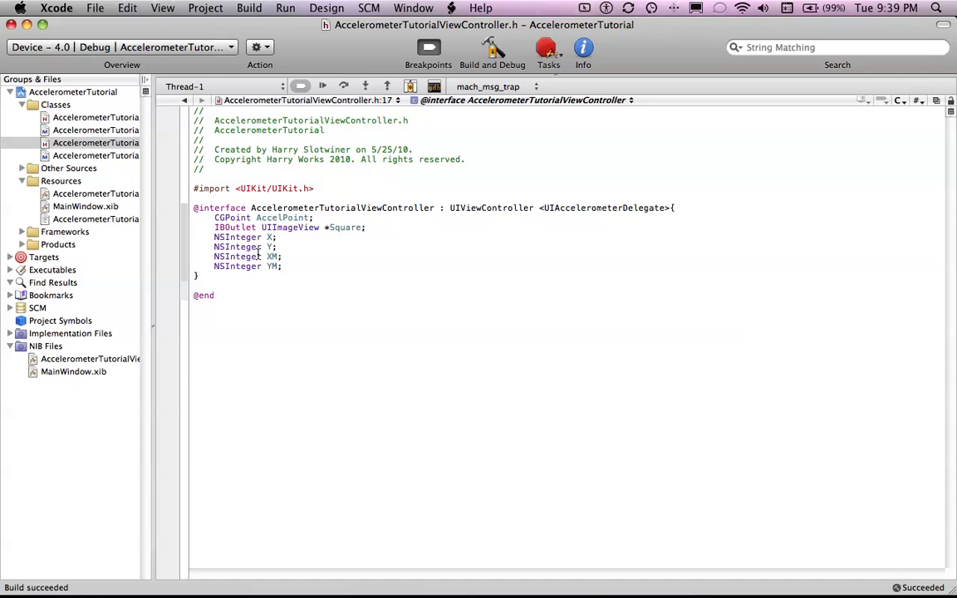
{"action": "double_click", "coordinate": [235, 228]}
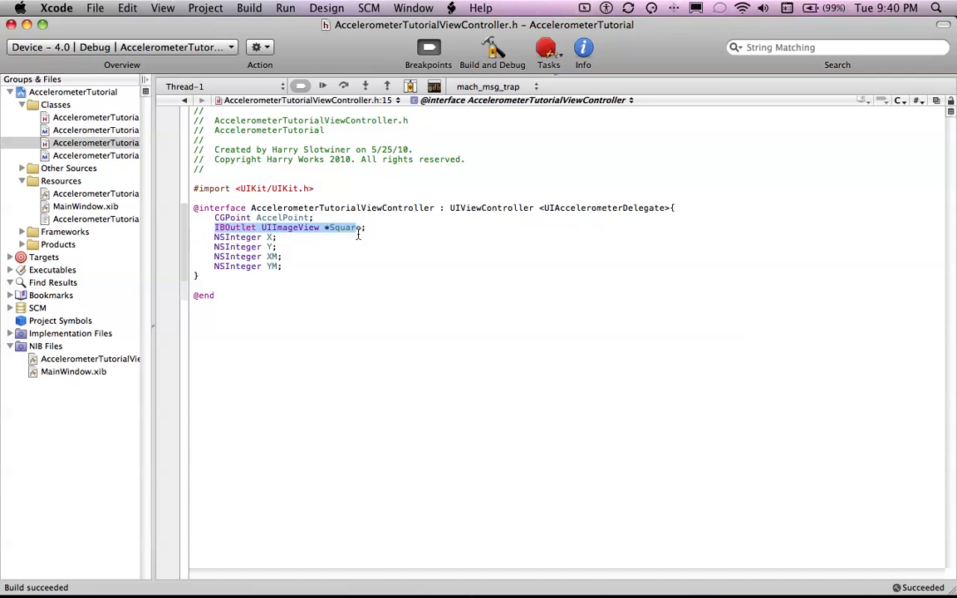
{"action": "double_click", "coordinate": [343, 227]}
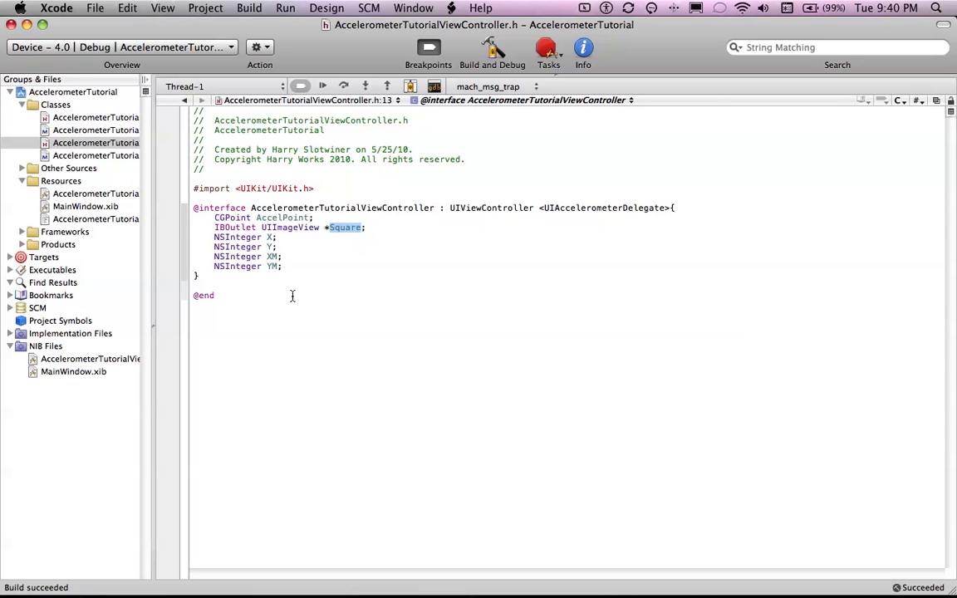
{"action": "mouse_move", "coordinate": [289, 348]}
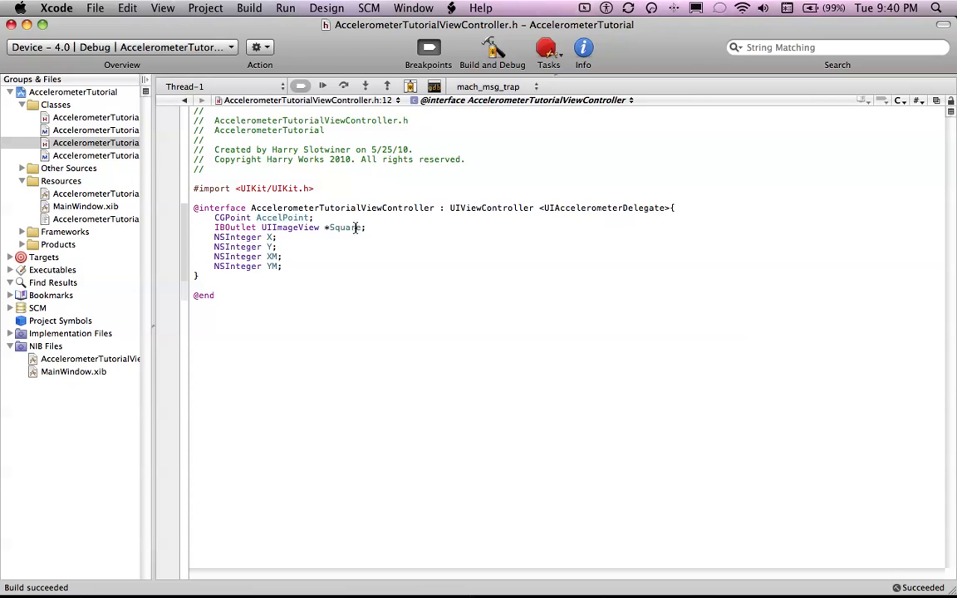
{"action": "double_click", "coordinate": [342, 227]}
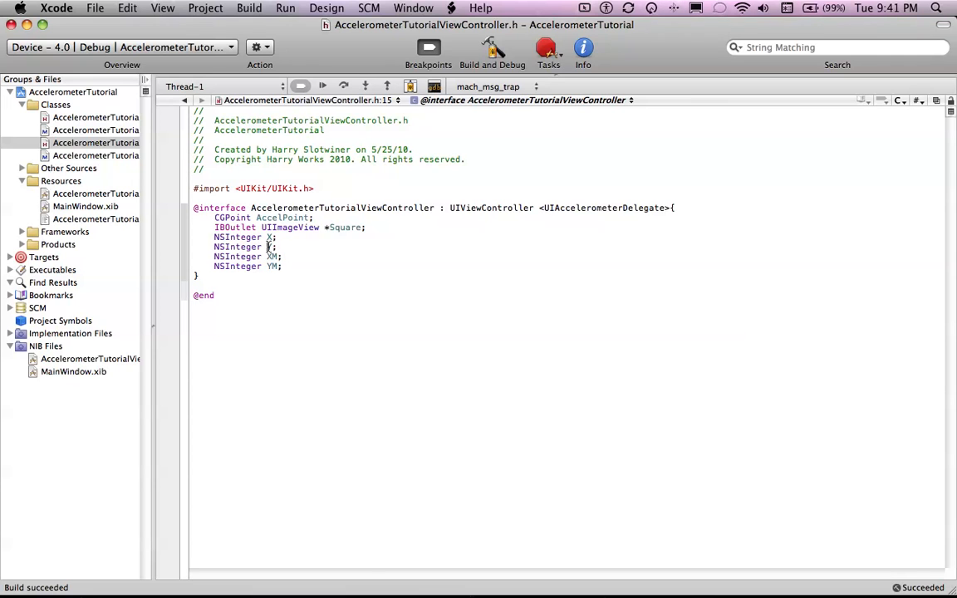
{"action": "double_click", "coordinate": [266, 247]}
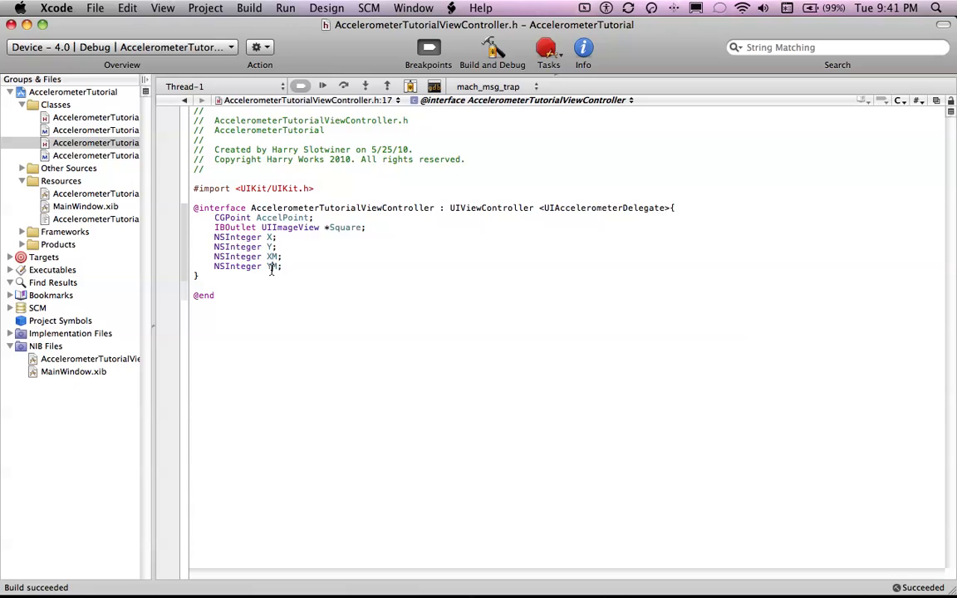
{"action": "left_click", "coordinate": [96, 156]}
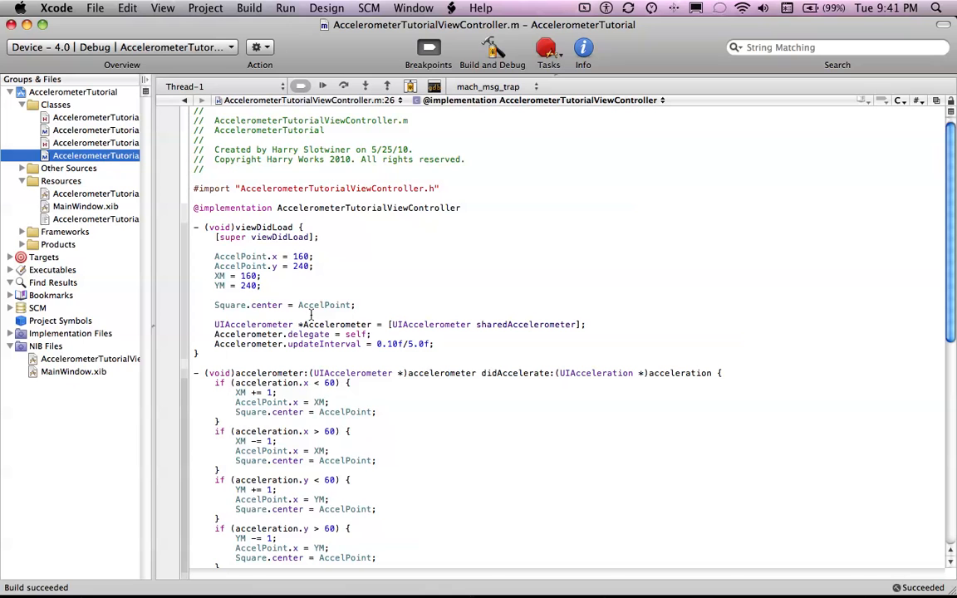
{"action": "left_click_drag", "start_coordinate": [214, 227], "coordinate": [433, 344]}
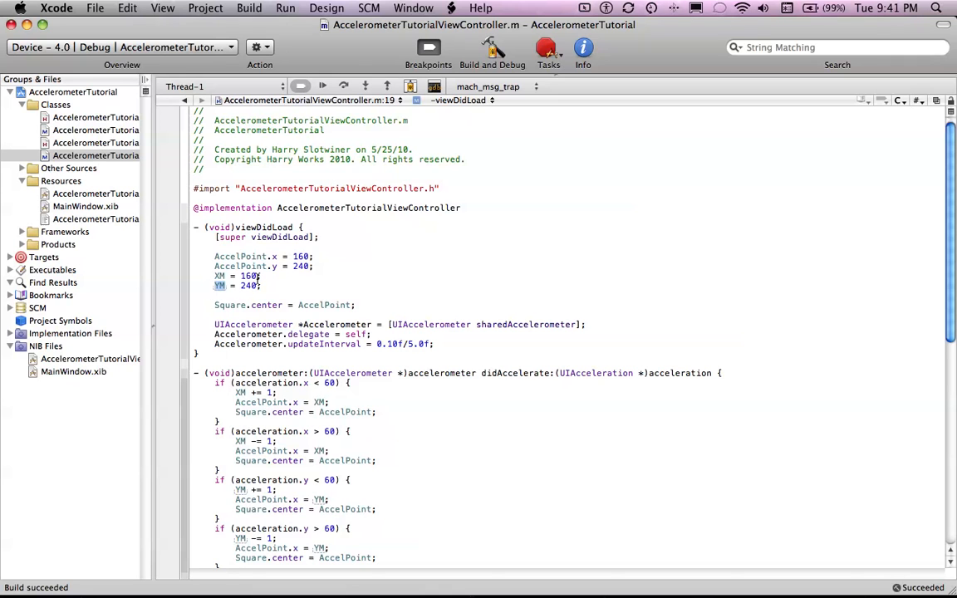
{"action": "left_click_drag", "start_coordinate": [215, 256], "coordinate": [260, 285]}
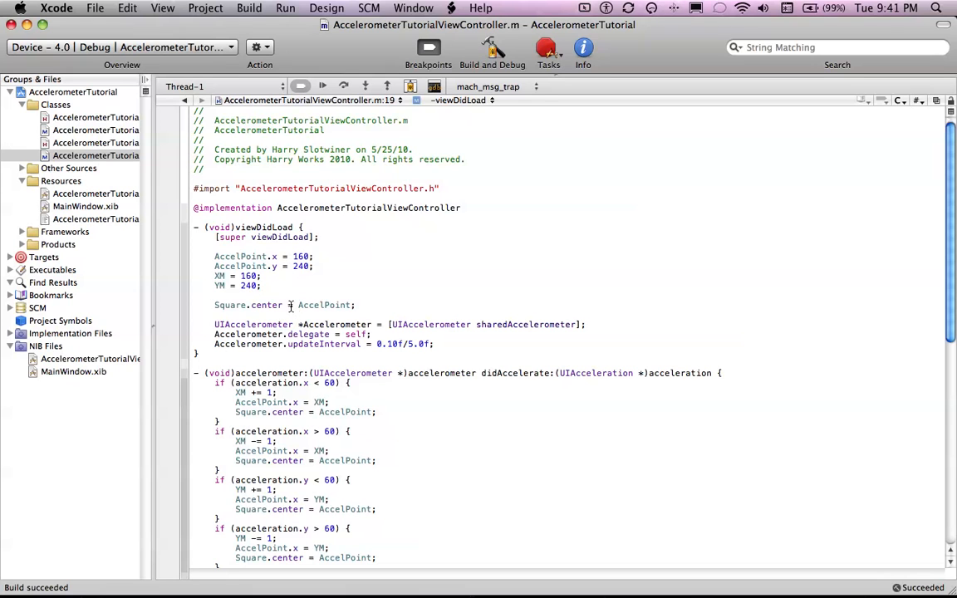
{"action": "left_click", "coordinate": [301, 305]}
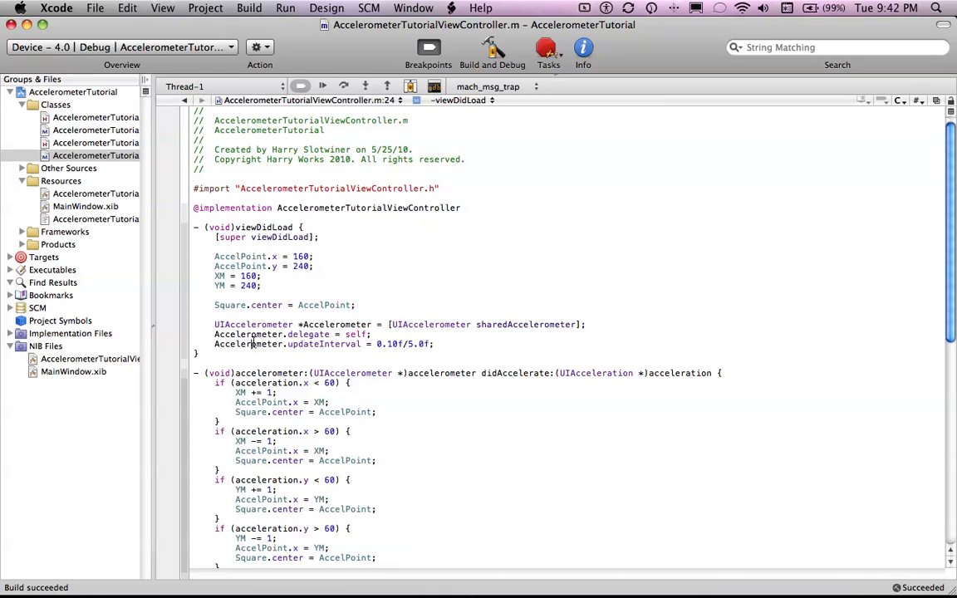
{"action": "double_click", "coordinate": [248, 344]}
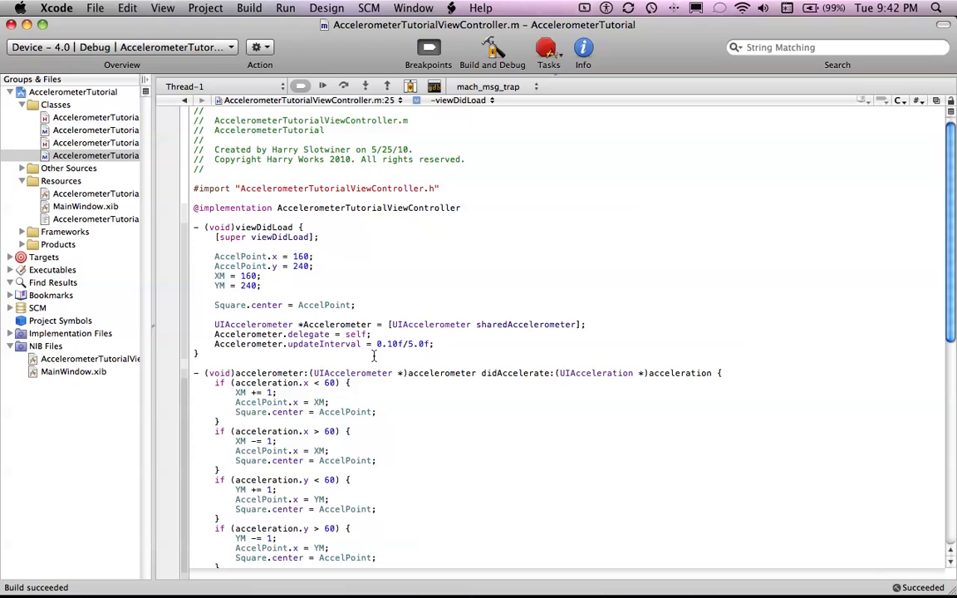
{"action": "left_click", "coordinate": [418, 344]}
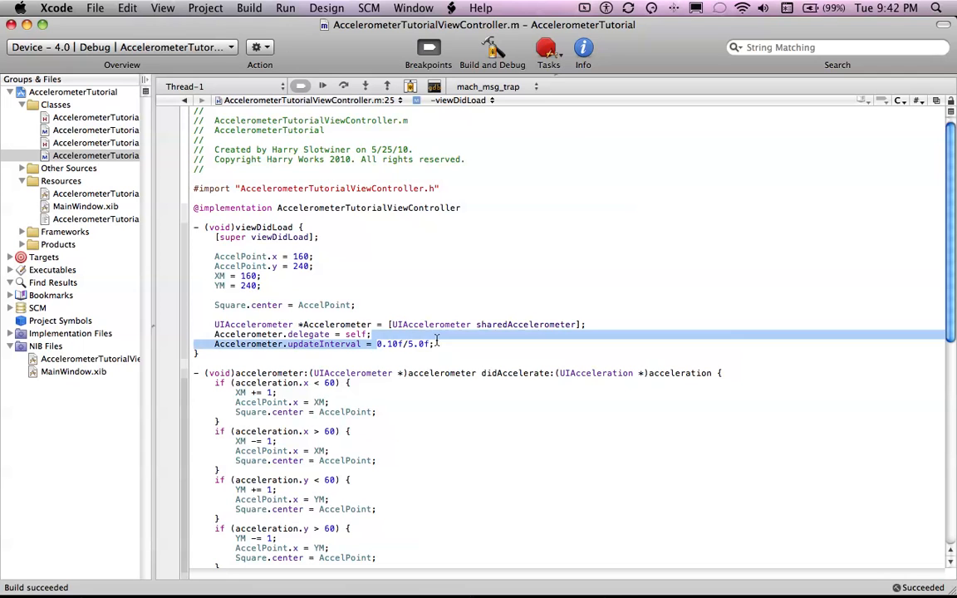
{"action": "left_click", "coordinate": [428, 344]}
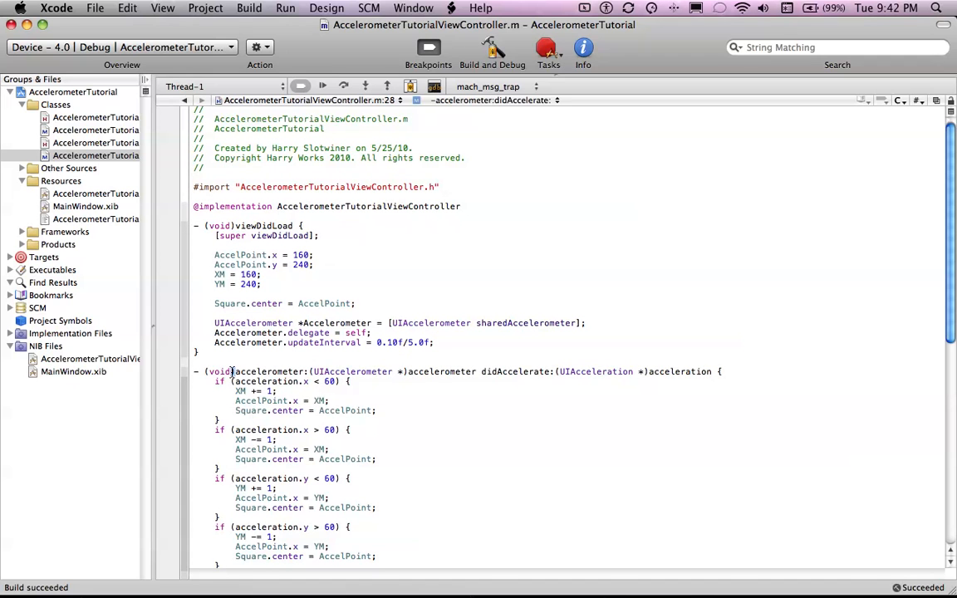
{"action": "double_click", "coordinate": [269, 372]}
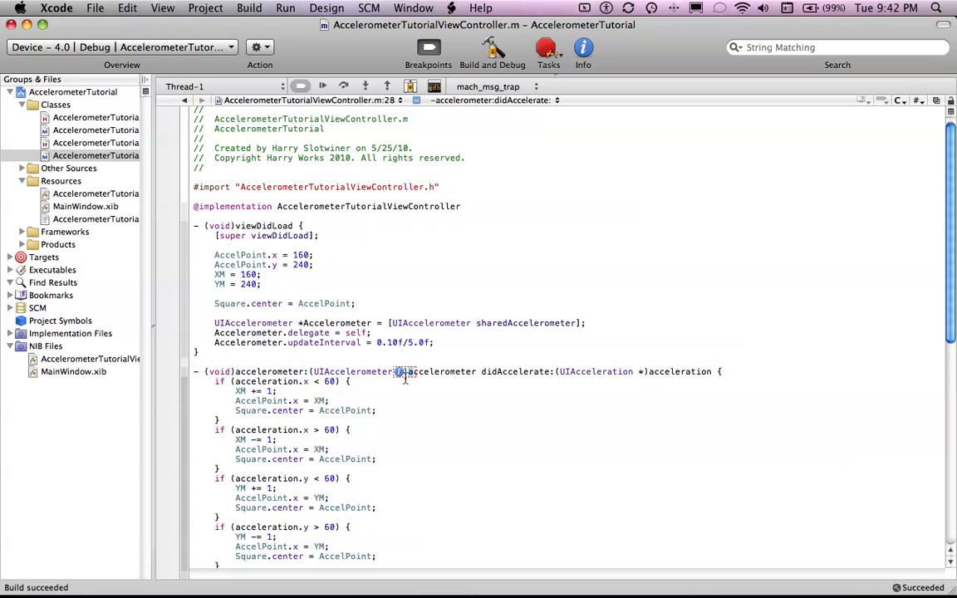
{"action": "double_click", "coordinate": [337, 322]}
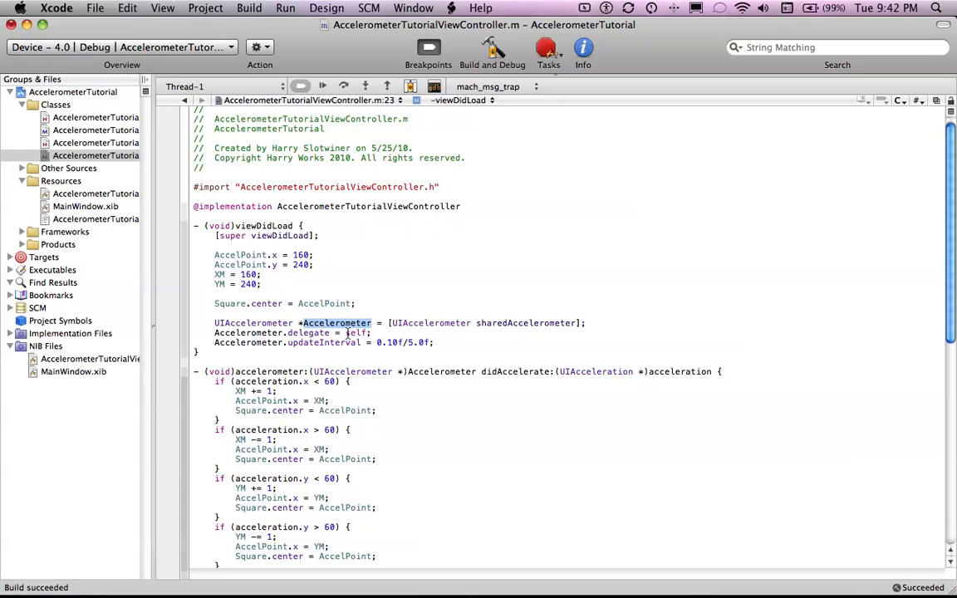
{"action": "double_click", "coordinate": [442, 371]}
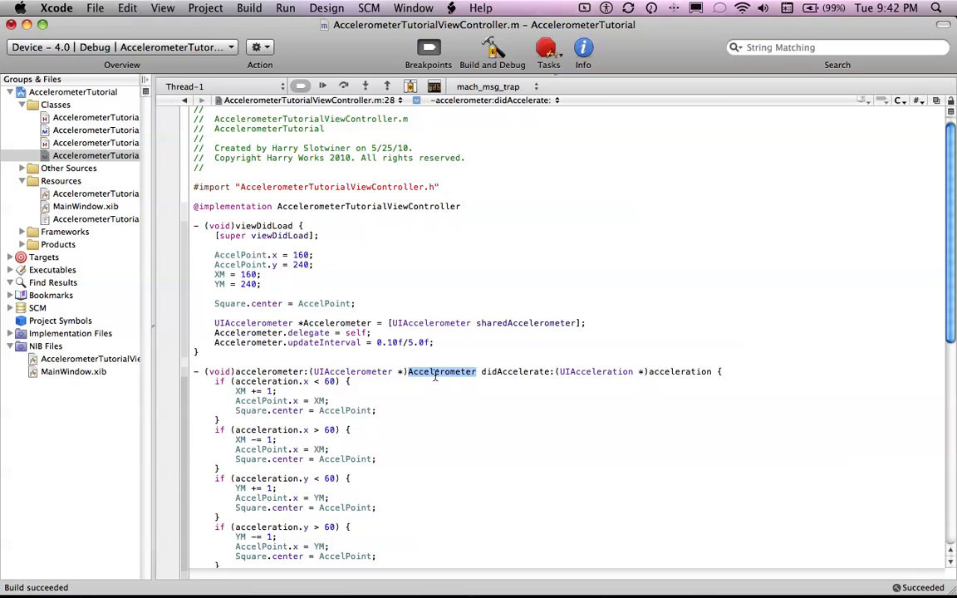
{"action": "triple_click", "coordinate": [433, 371]}
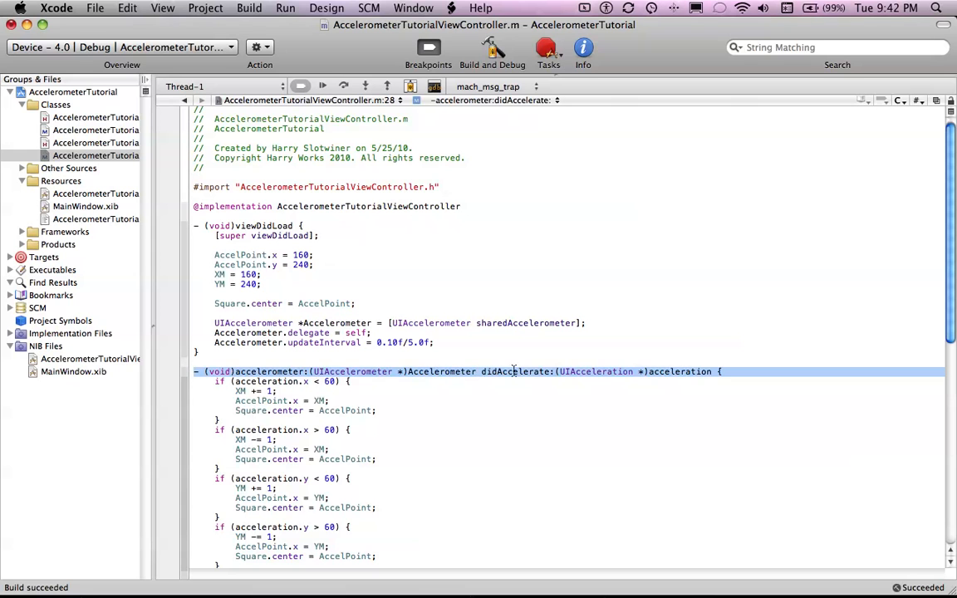
{"action": "double_click", "coordinate": [515, 371]}
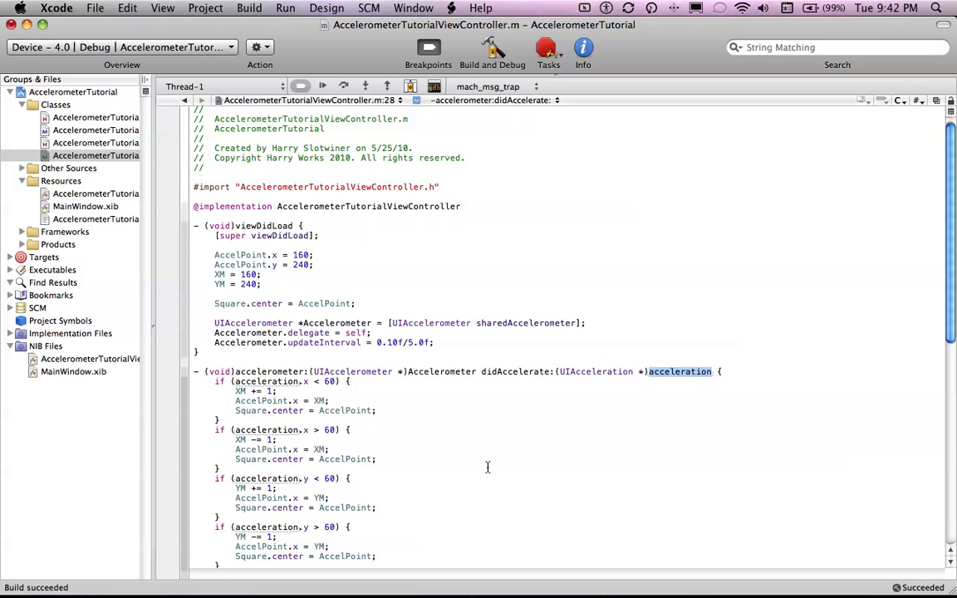
{"action": "scroll", "scroll_direction": "down", "scroll_amount": 3}
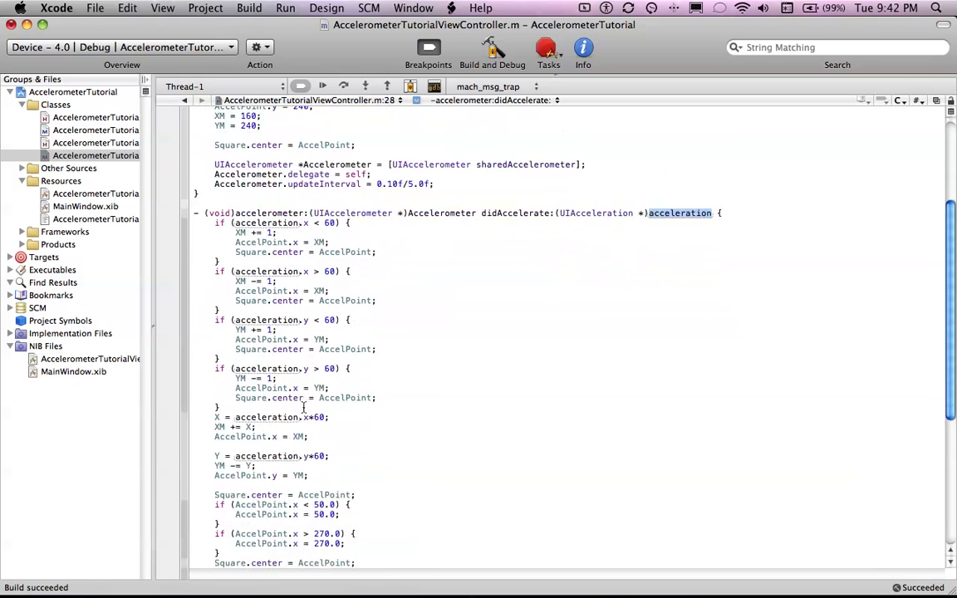
{"action": "scroll", "scroll_direction": "down", "scroll_amount": 3}
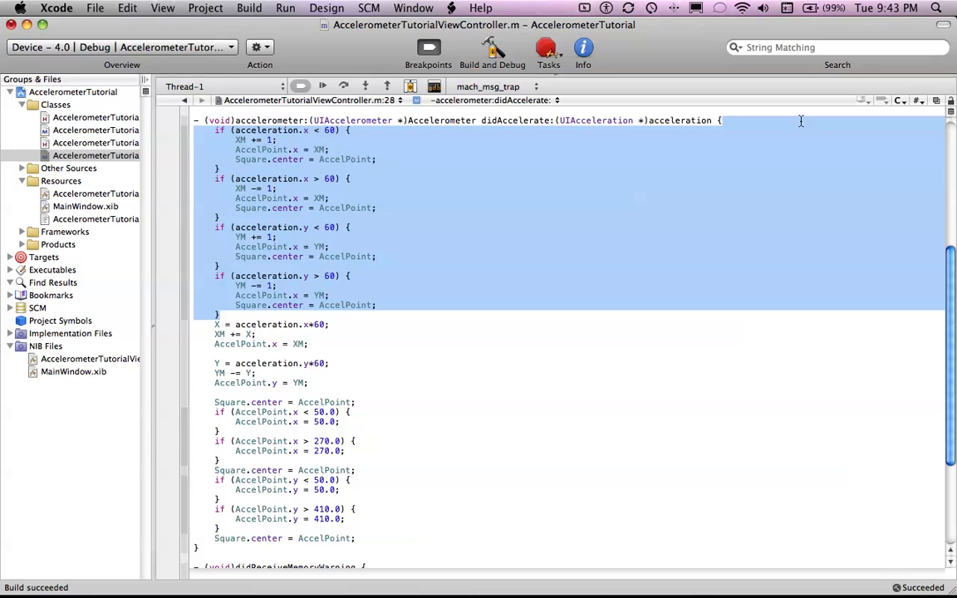
{"action": "scroll", "scroll_direction": "down", "scroll_amount": 3}
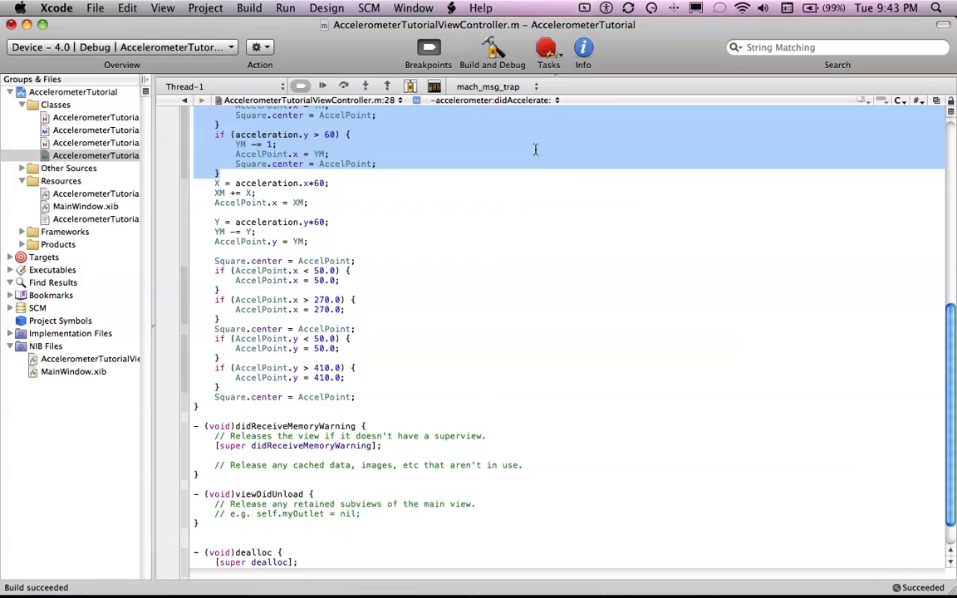
{"action": "scroll", "scroll_direction": "down", "scroll_amount": 3}
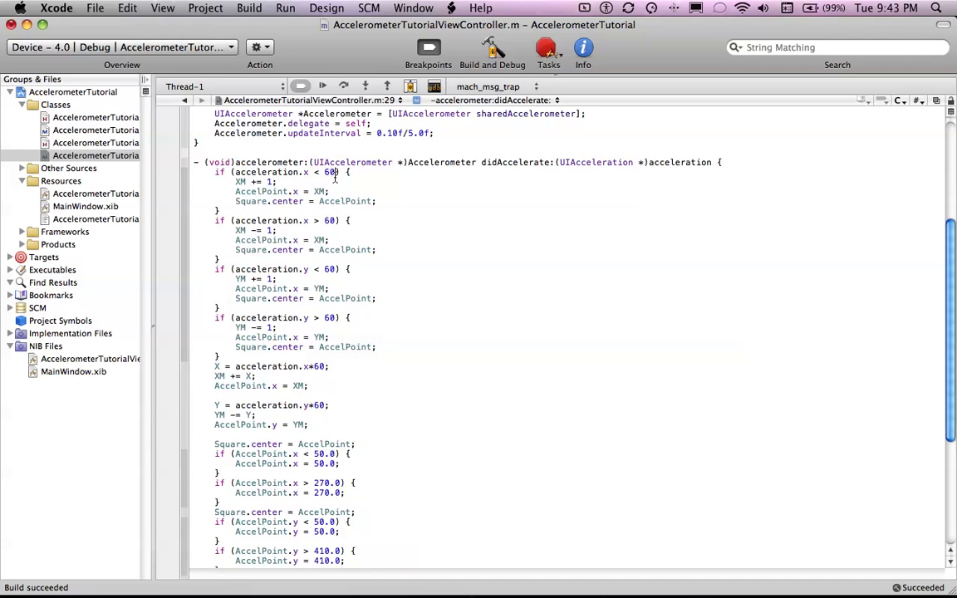
{"action": "double_click", "coordinate": [329, 172]}
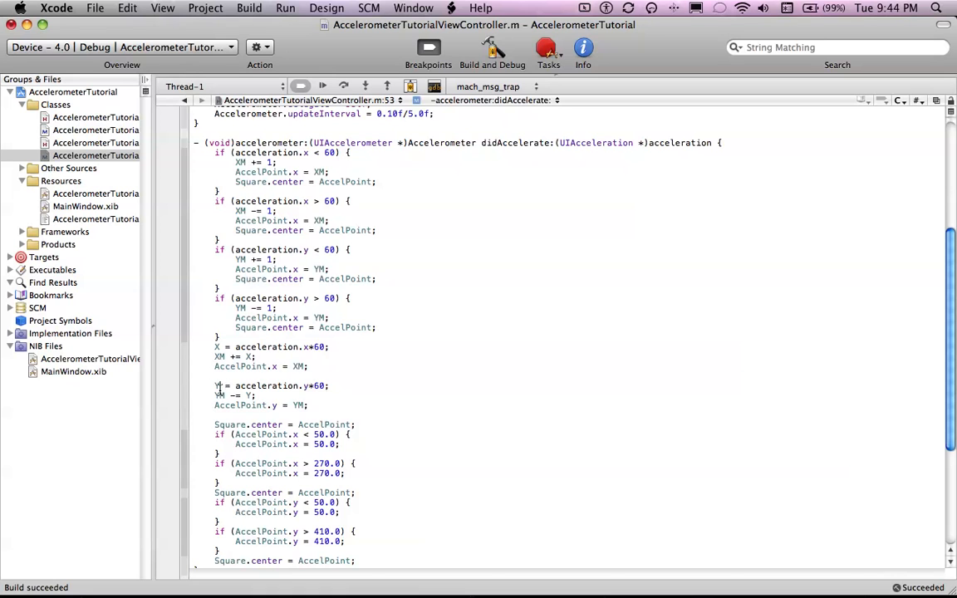
{"action": "left_click", "coordinate": [320, 386]}
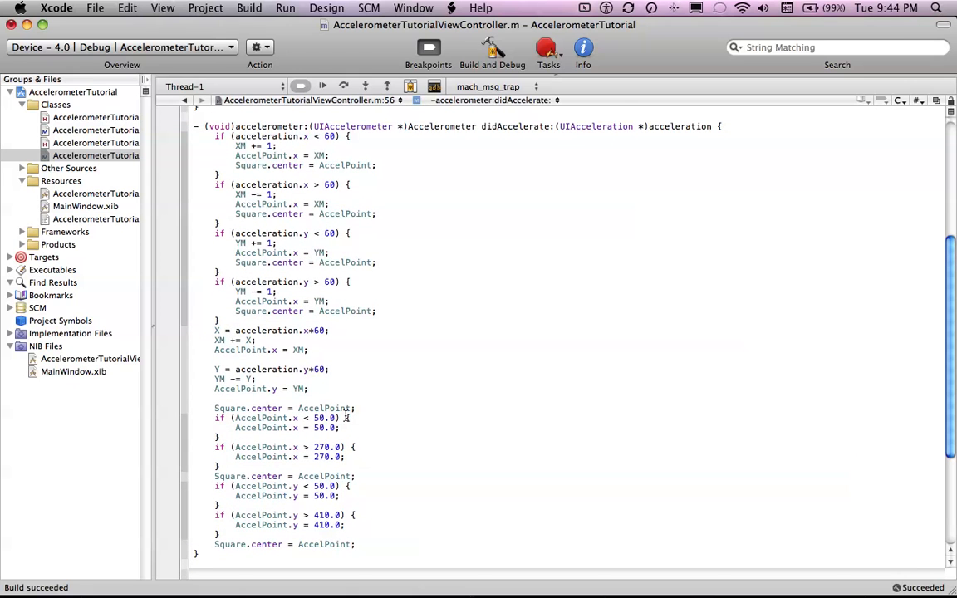
{"action": "mouse_move", "coordinate": [345, 416]}
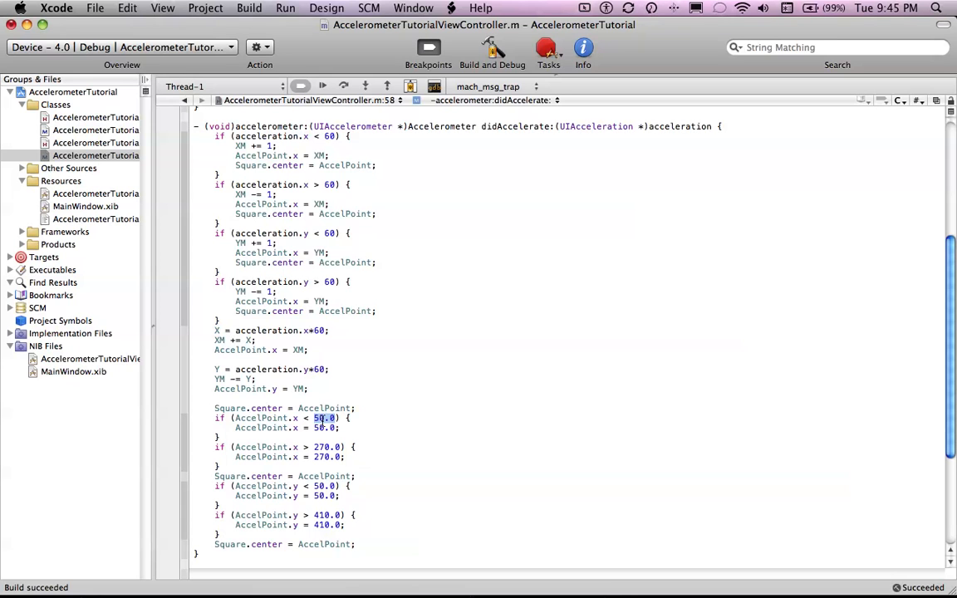
- Replace the x lower bound 50.0 with 15 and select the 270.0 upper bound
{"action": "type", "text": "151"}
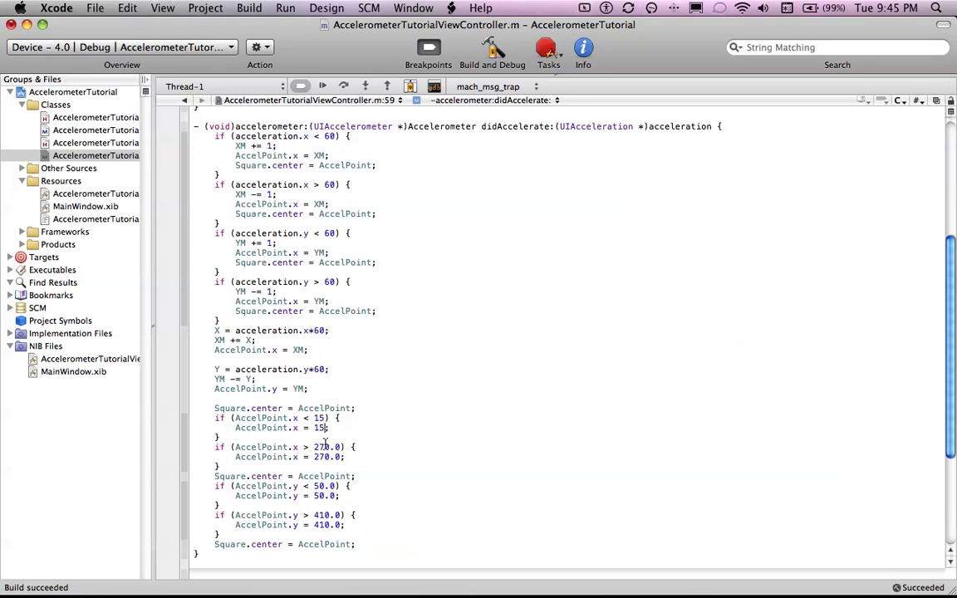
{"action": "left_click", "coordinate": [328, 457]}
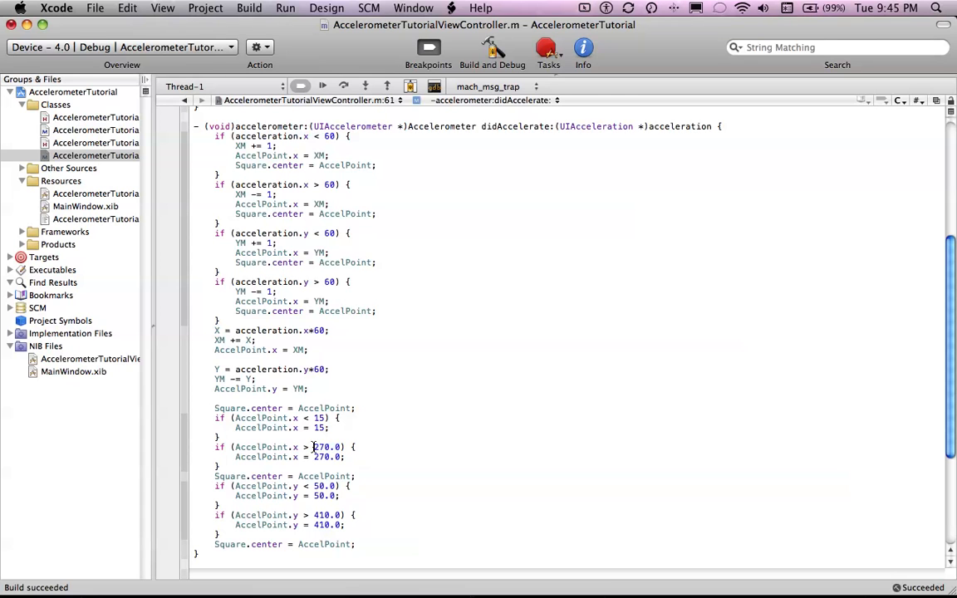
{"action": "double_click", "coordinate": [326, 447]}
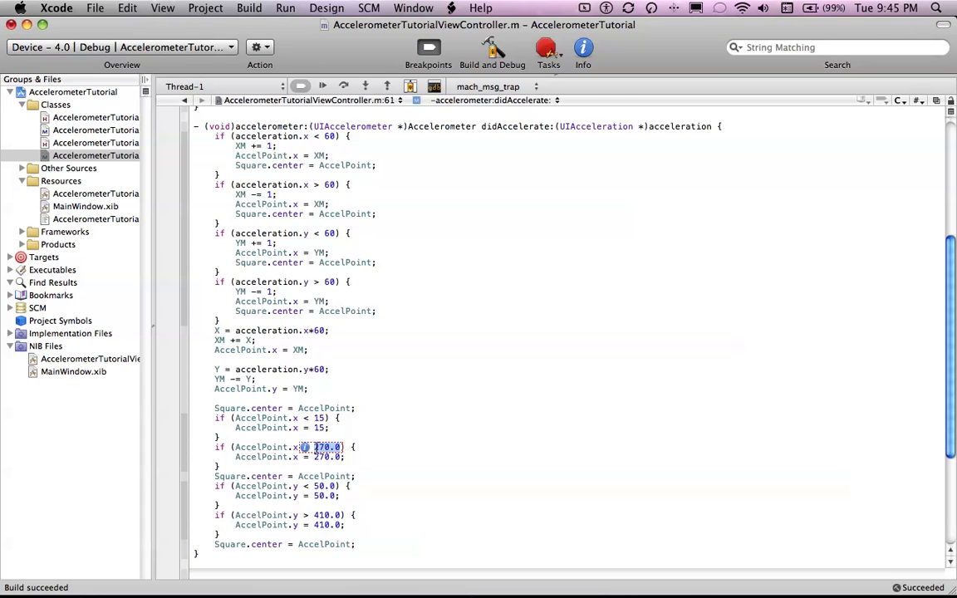
- Set the x upper bound to 305, y lower to 15, and y upper to 465
{"action": "type", "text": "305"}
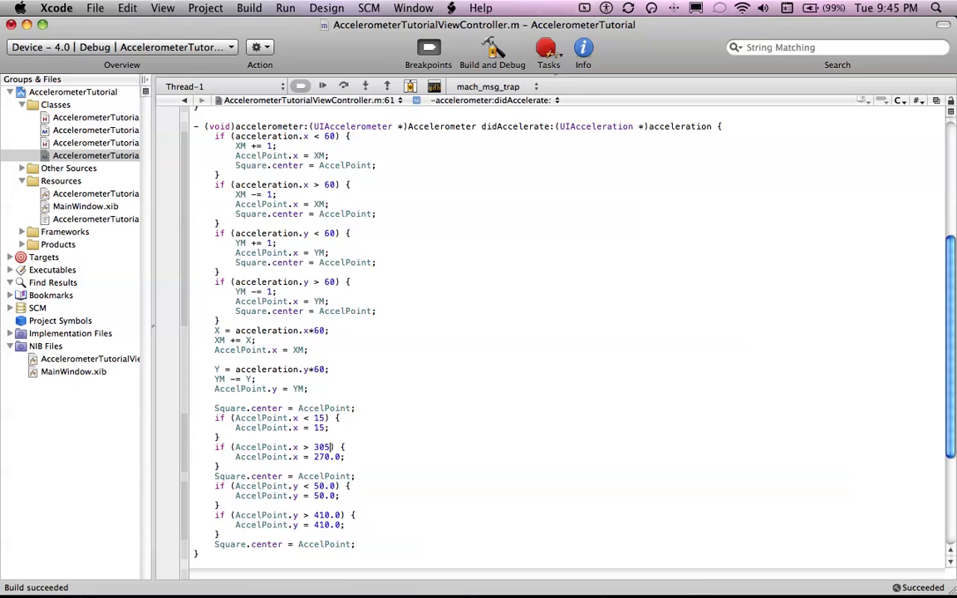
{"action": "type", "text": "305"}
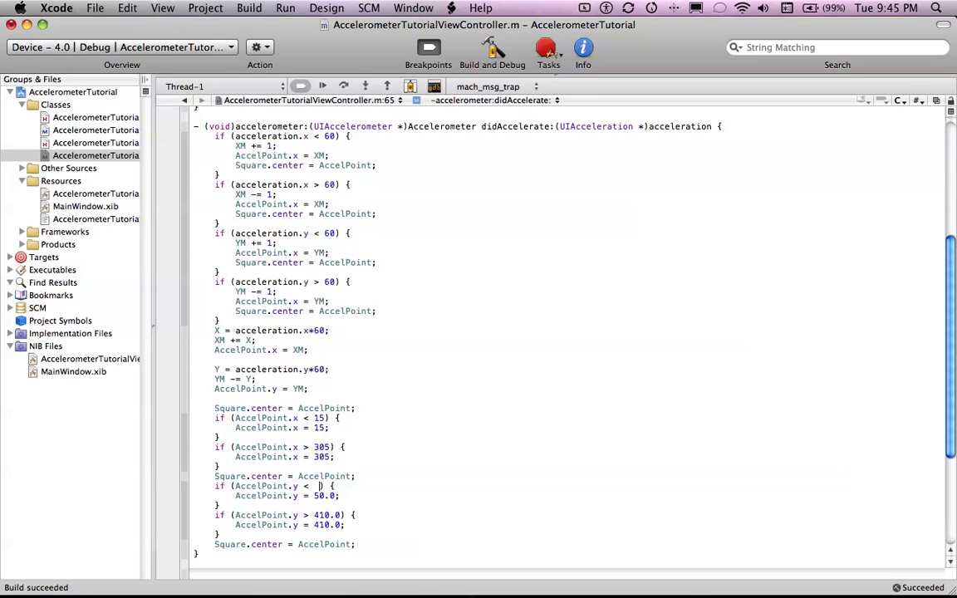
{"action": "type", "text": "50.0"}
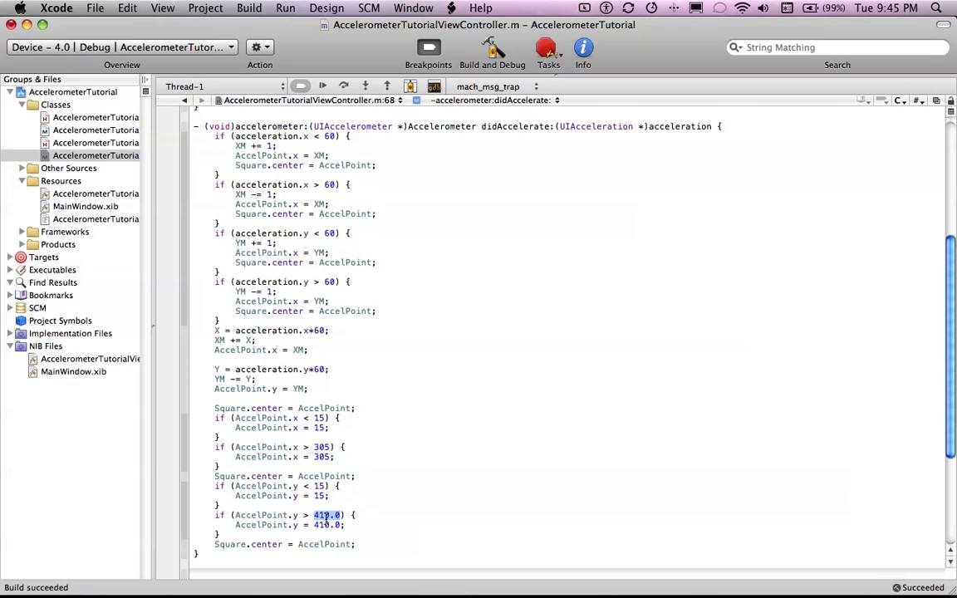
{"action": "type", "text": "465"}
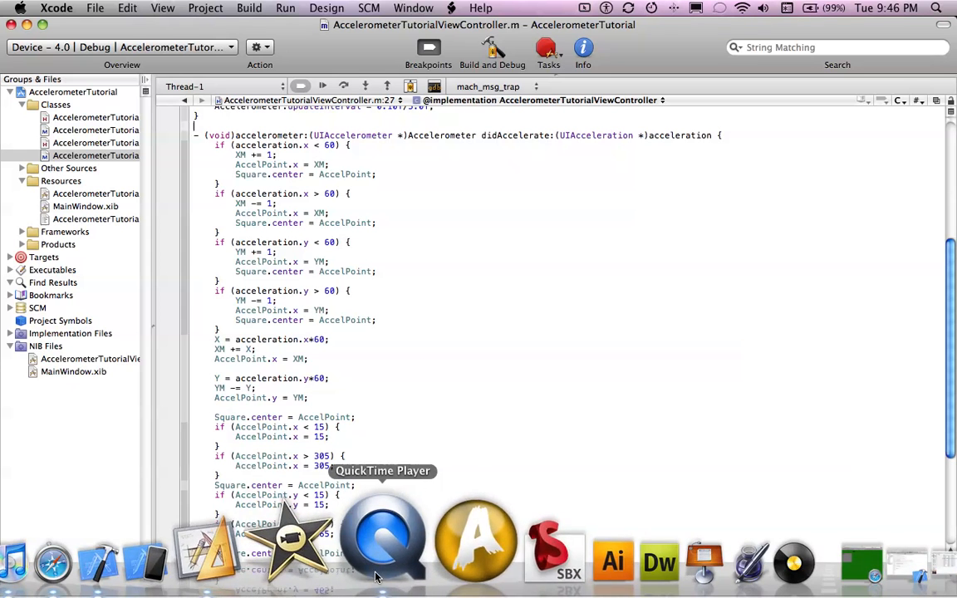
{"action": "left_click", "coordinate": [383, 540]}
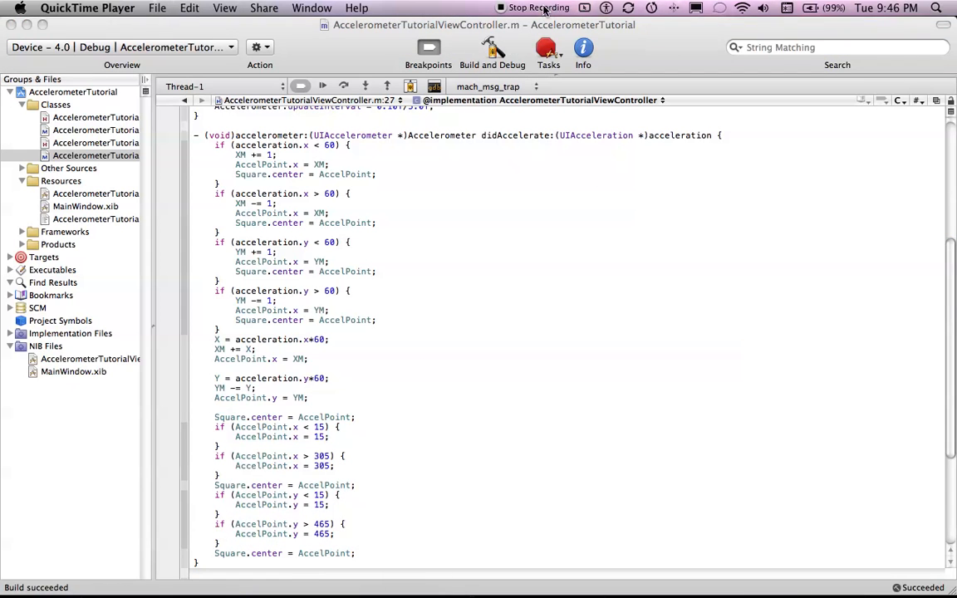